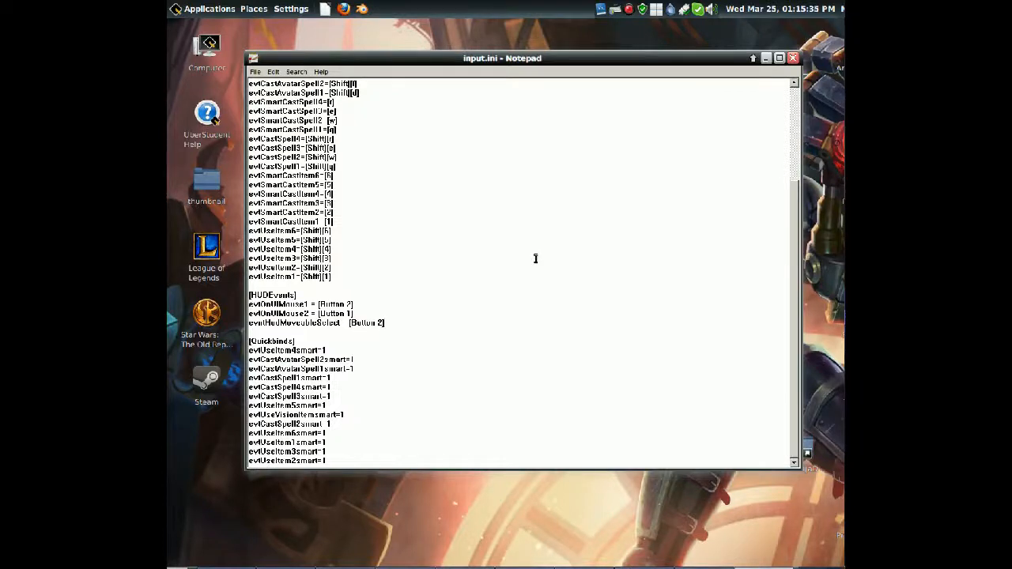
mouse_move(506, 304)
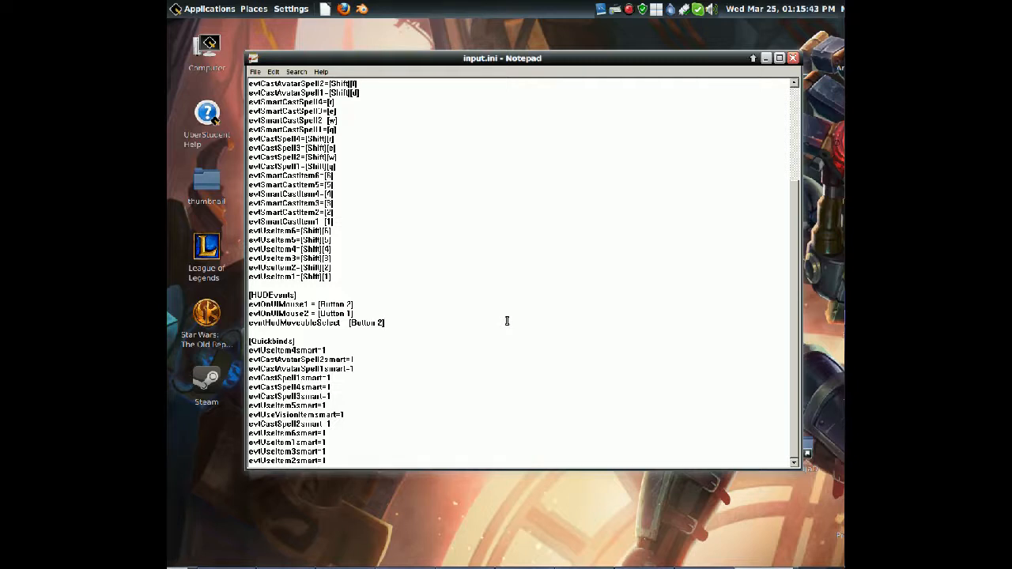
mouse_move(567, 353)
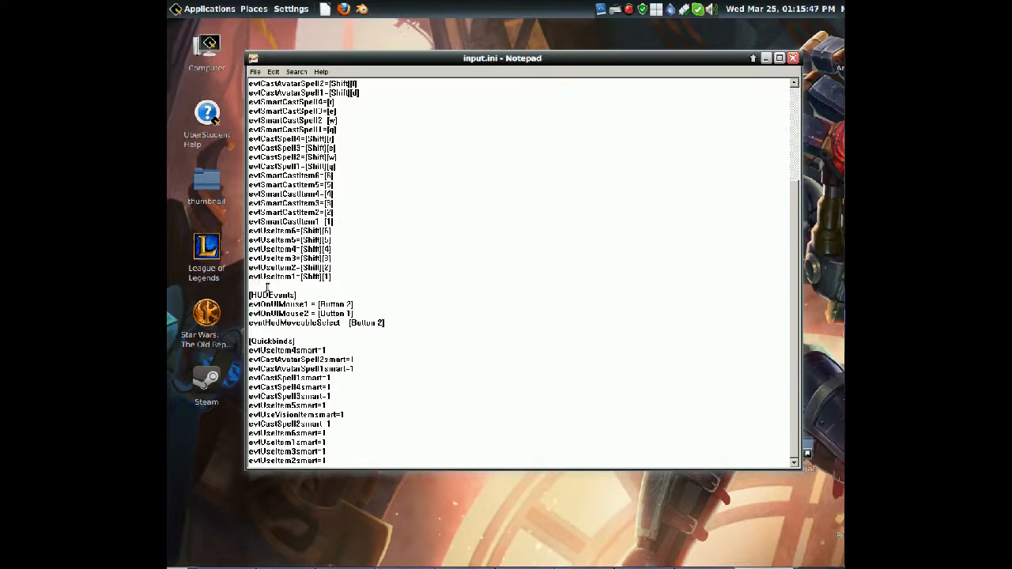
mouse_move(443, 68)
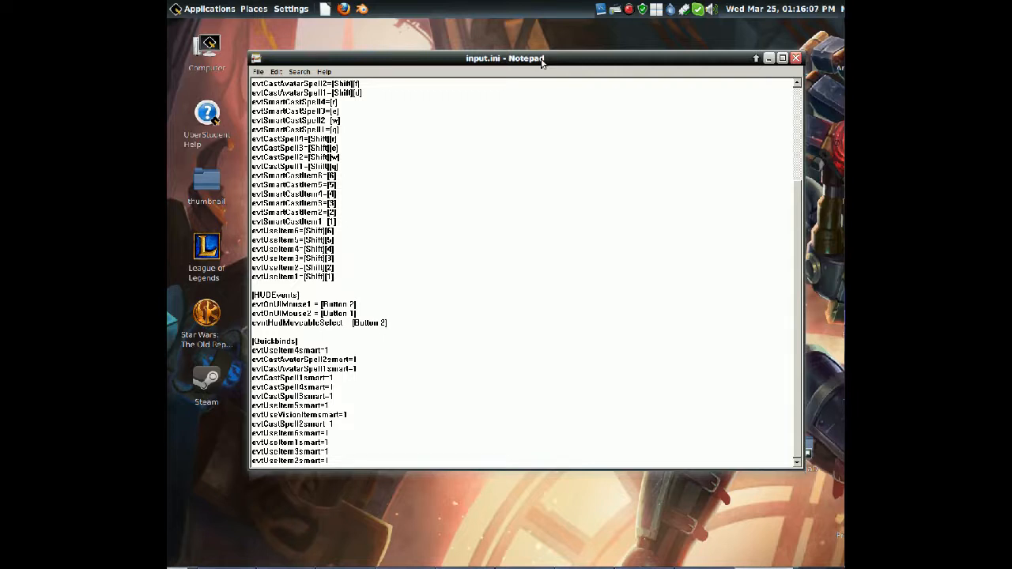
mouse_move(292, 360)
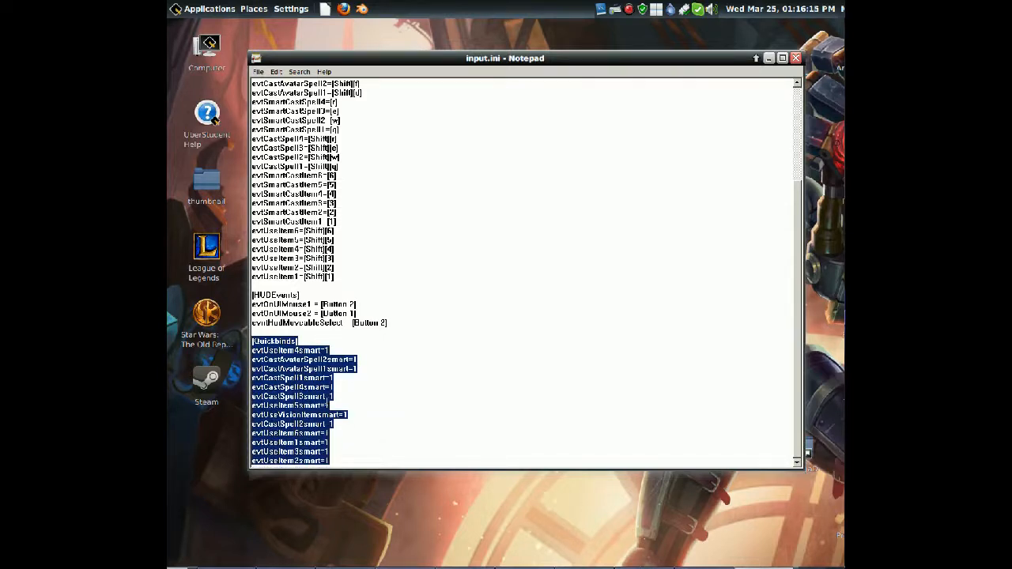
- Extend the selection up to the evtSmartCastSpell3 binding, then clear the partial selection
left_click(403, 323)
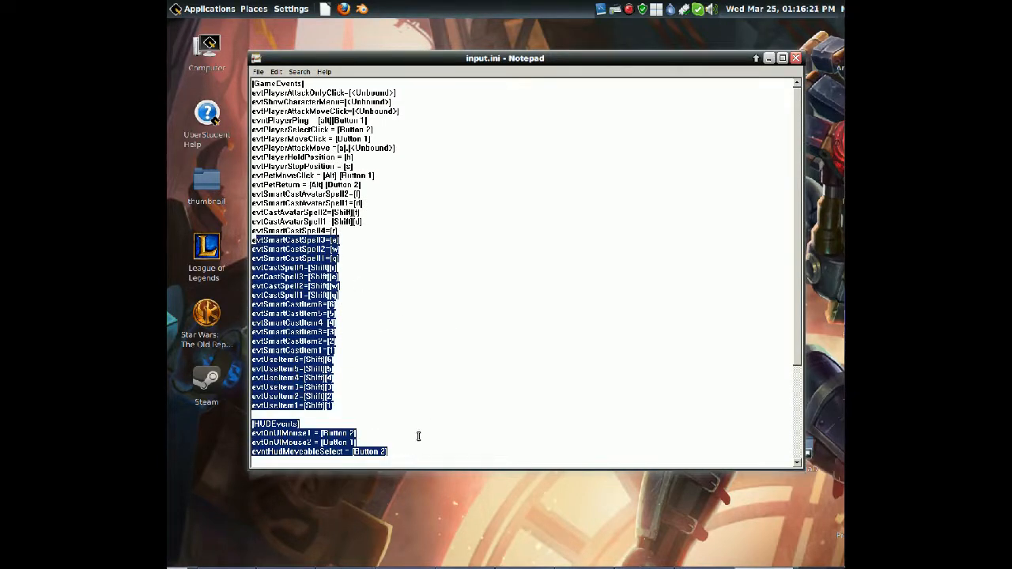
mouse_move(396, 395)
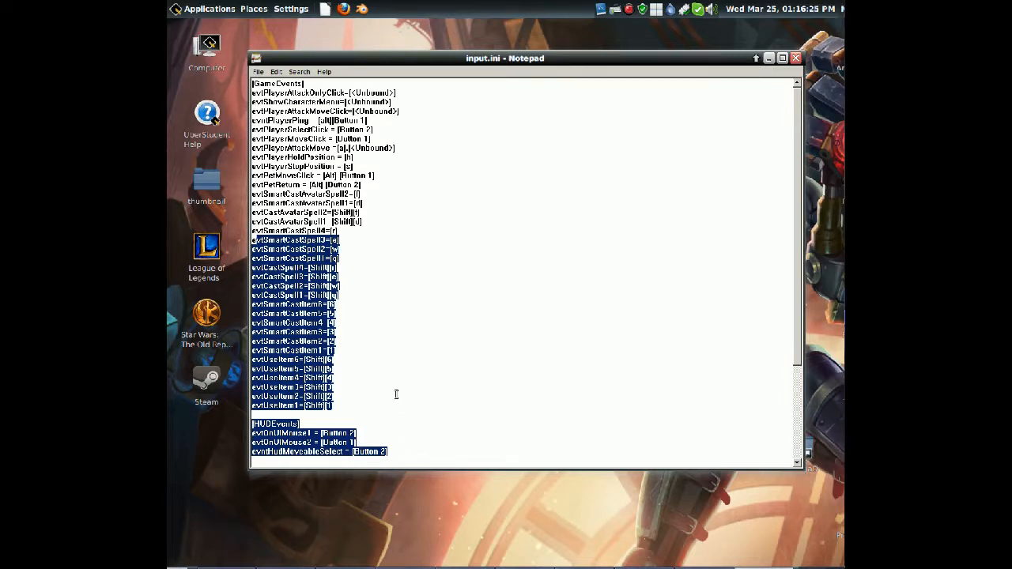
mouse_move(455, 385)
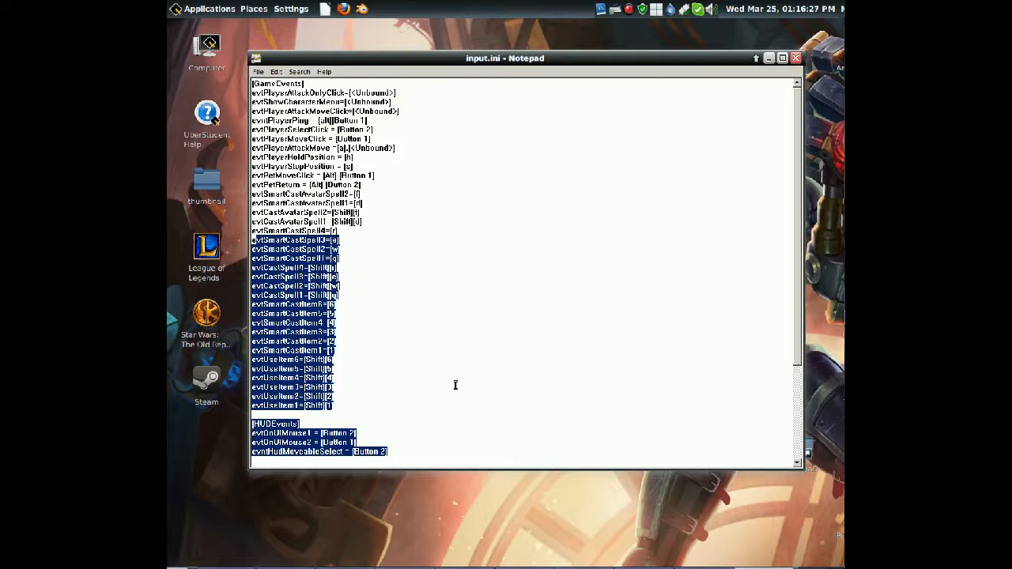
left_click(454, 385)
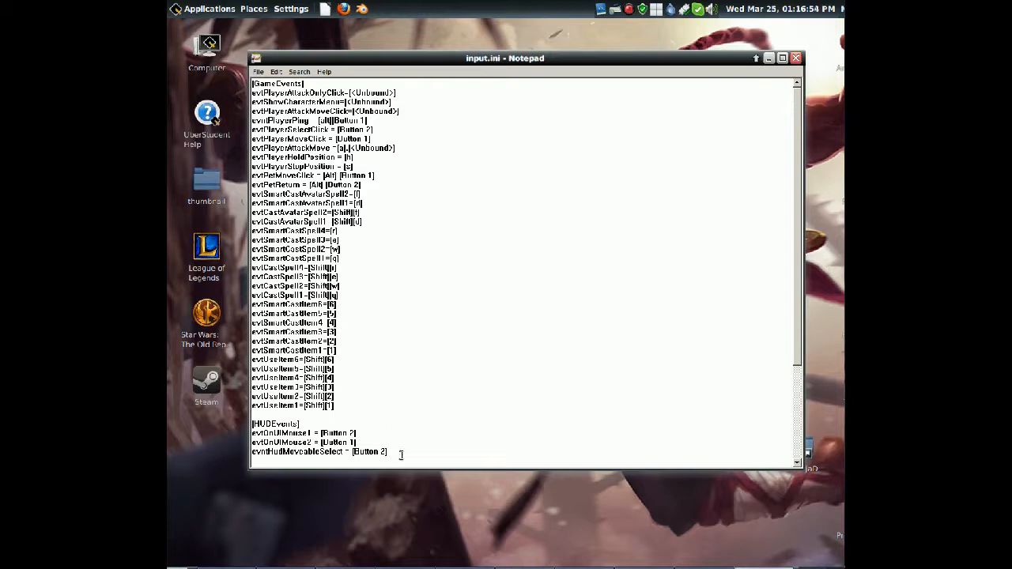
- Select all of input.ini, from GameEvents through the last HUDEvents binding
key("ctrl+a")
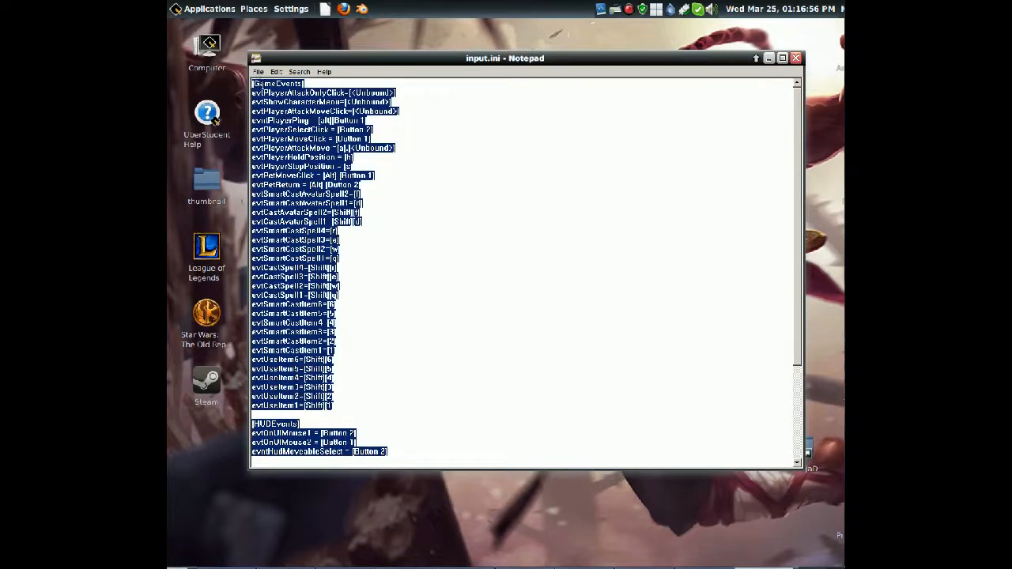